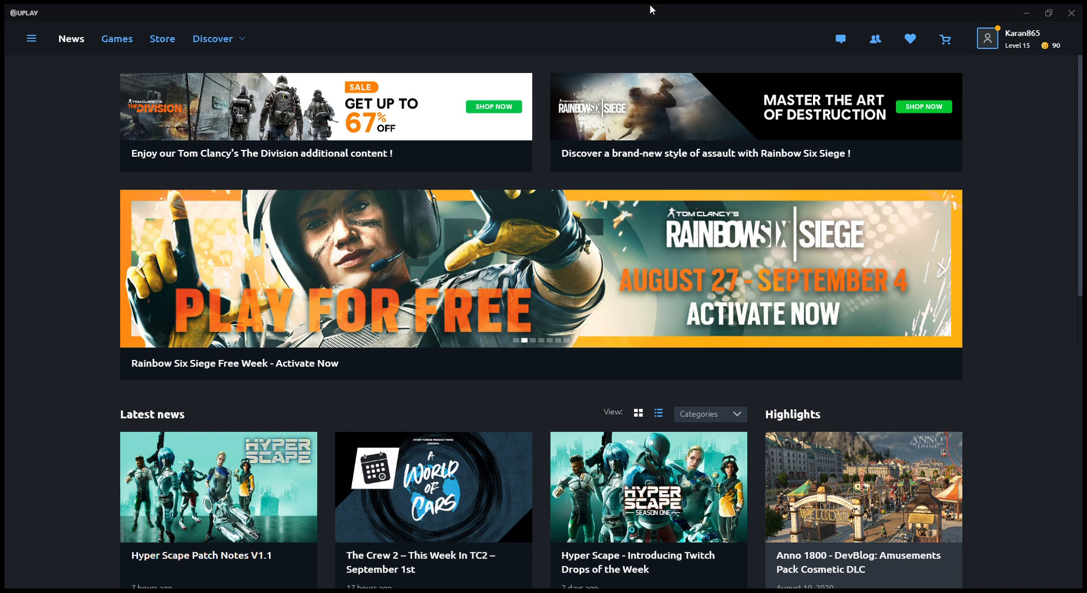
pyautogui.moveTo(507, 391)
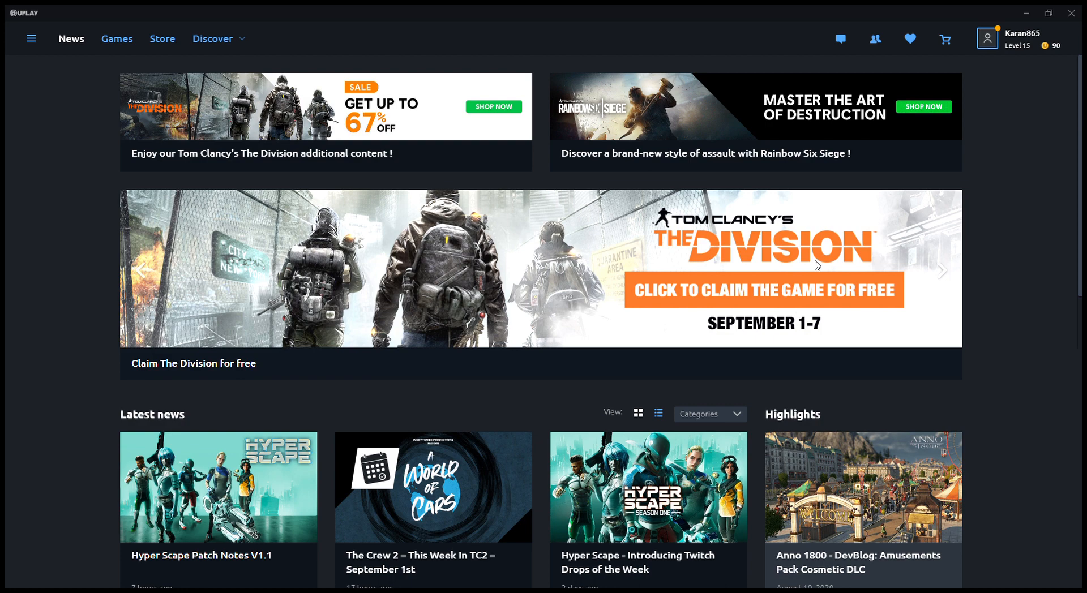
pyautogui.moveTo(732, 329)
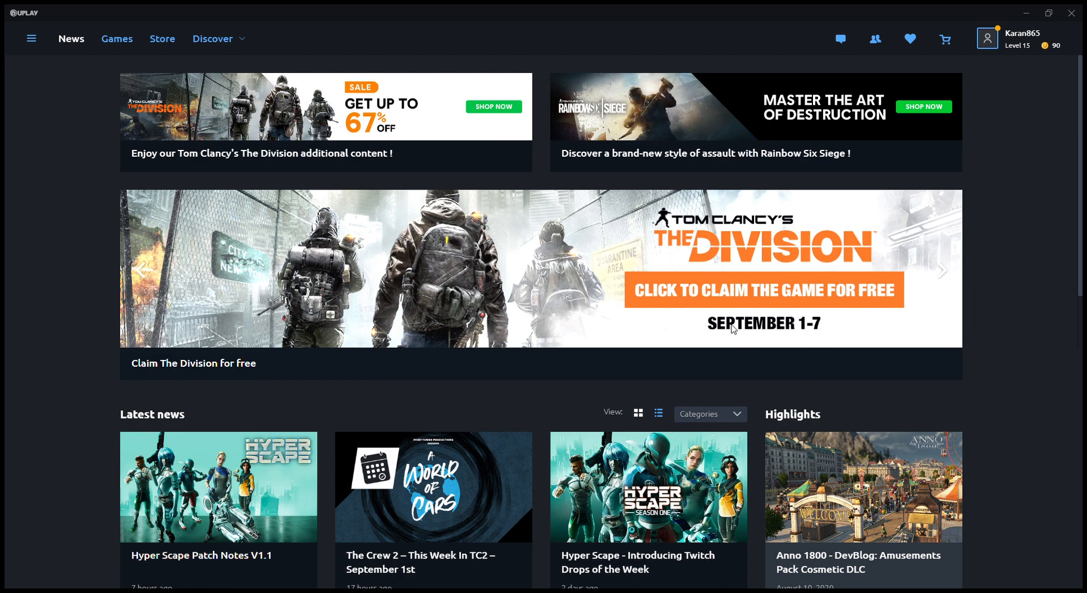
pyautogui.moveTo(809, 322)
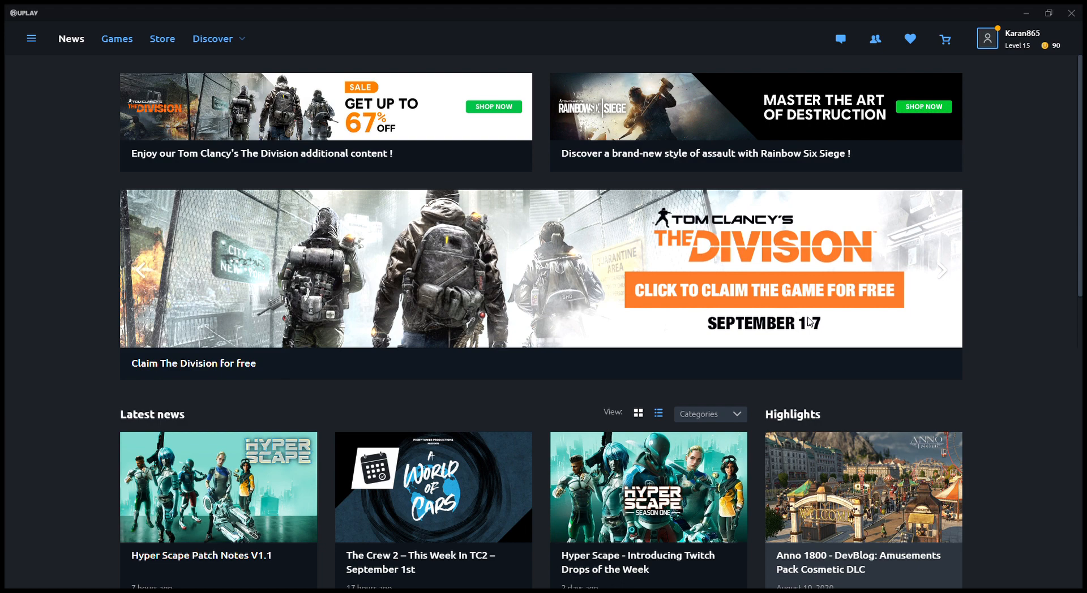
pyautogui.moveTo(26, 16)
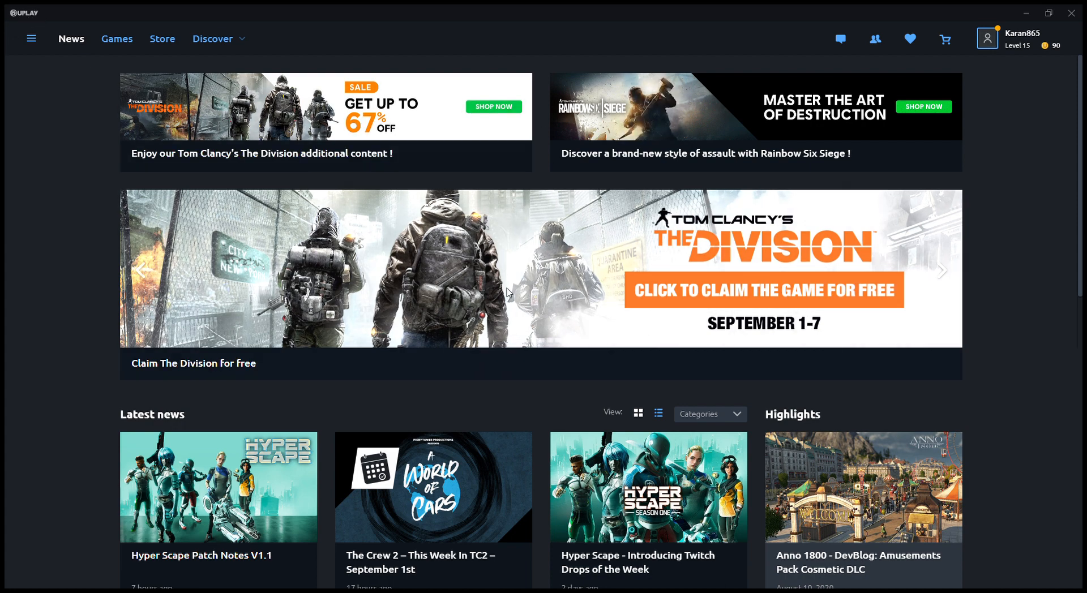
pyautogui.moveTo(557, 336)
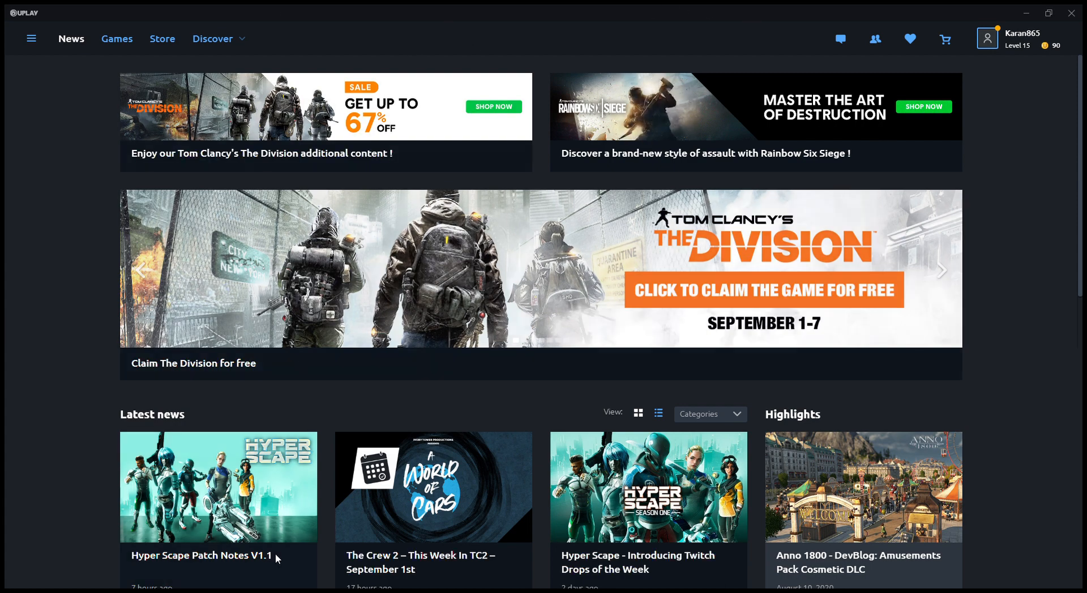
pyautogui.moveTo(724, 272)
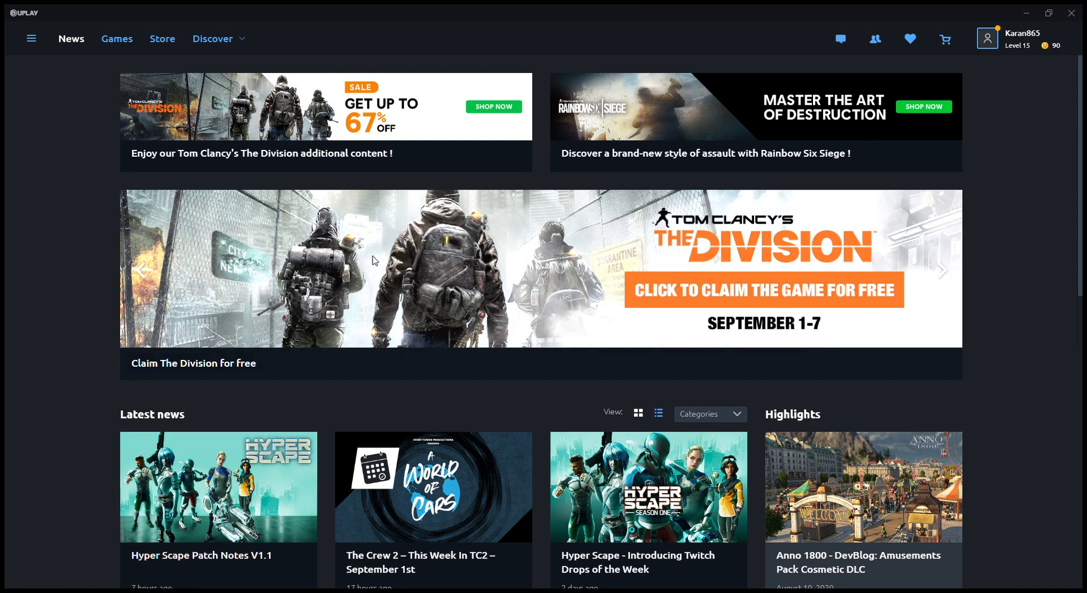
pyautogui.moveTo(752, 332)
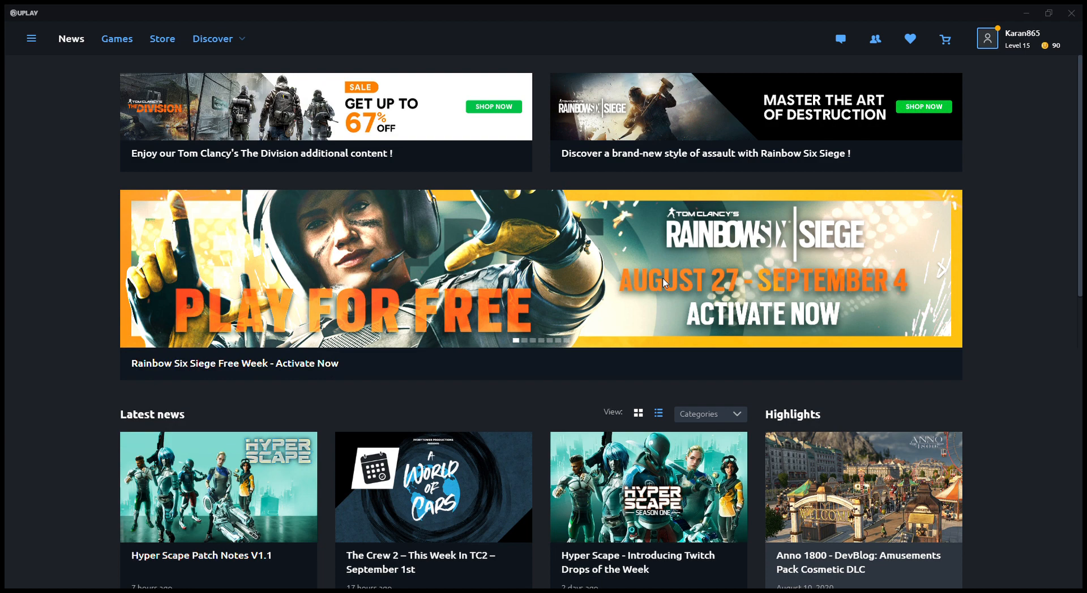
pyautogui.moveTo(689, 392)
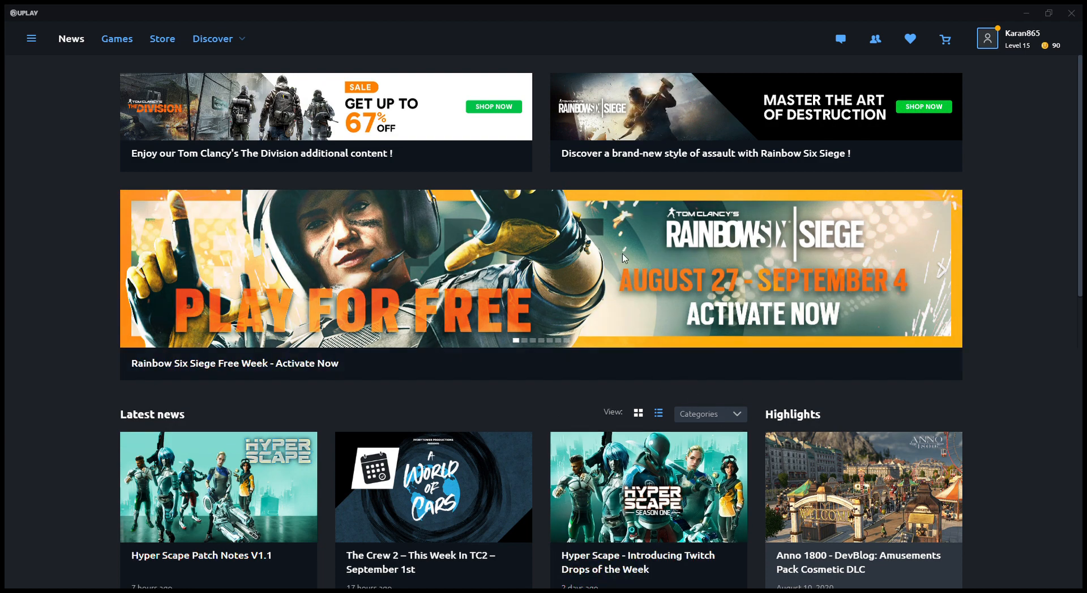
pyautogui.moveTo(445, 277)
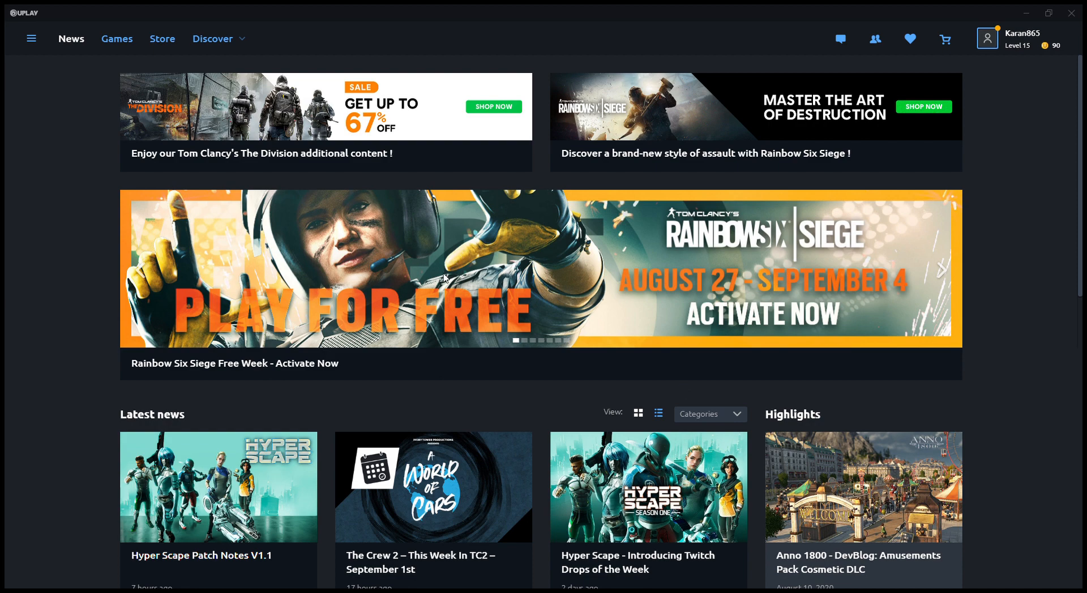
pyautogui.moveTo(680, 399)
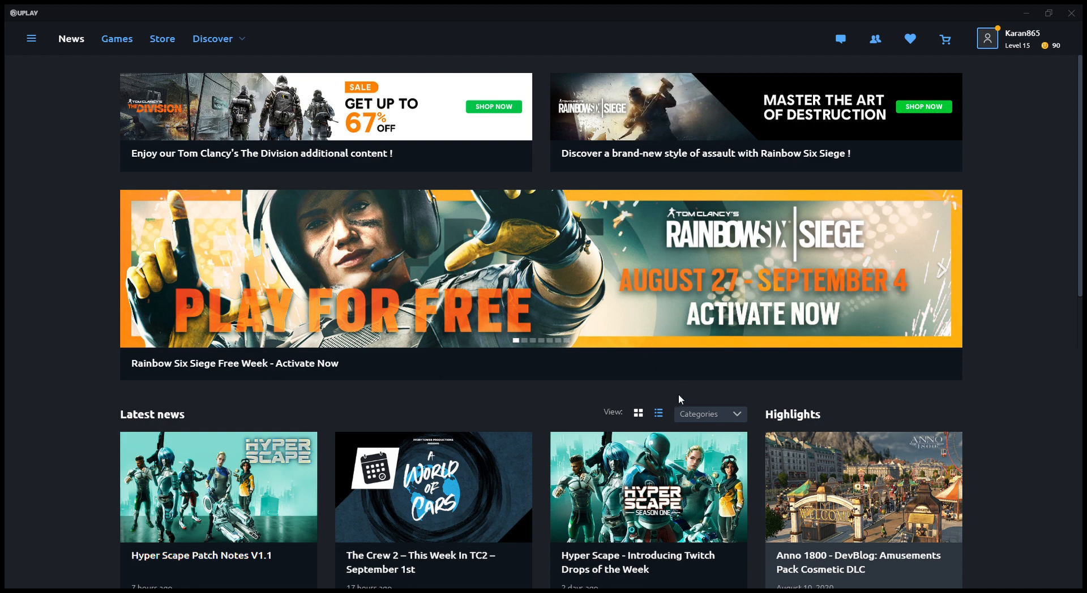
pyautogui.moveTo(705, 404)
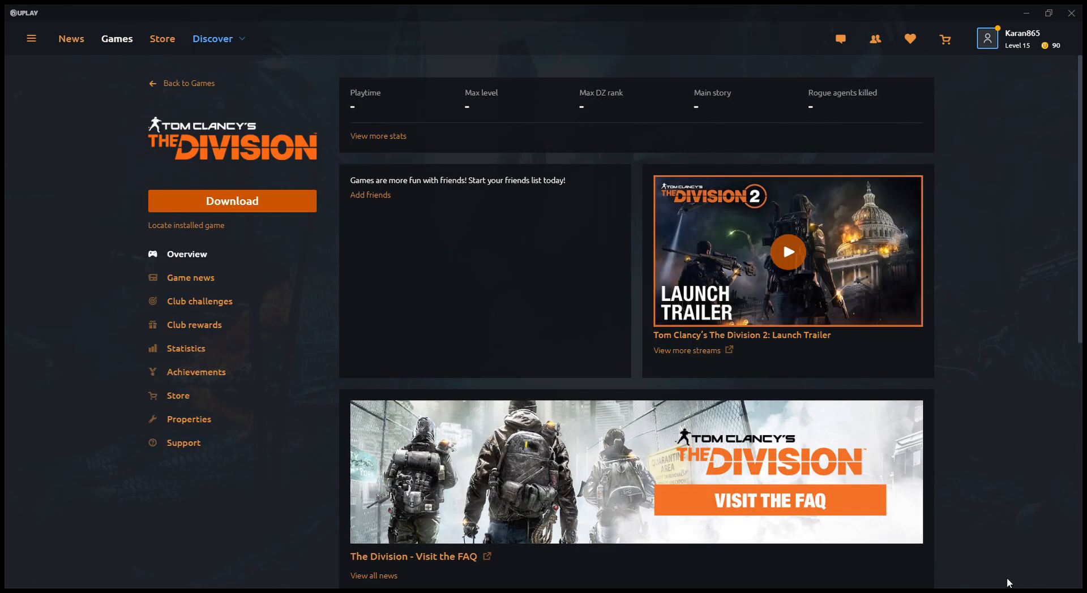
pyautogui.moveTo(1015, 568)
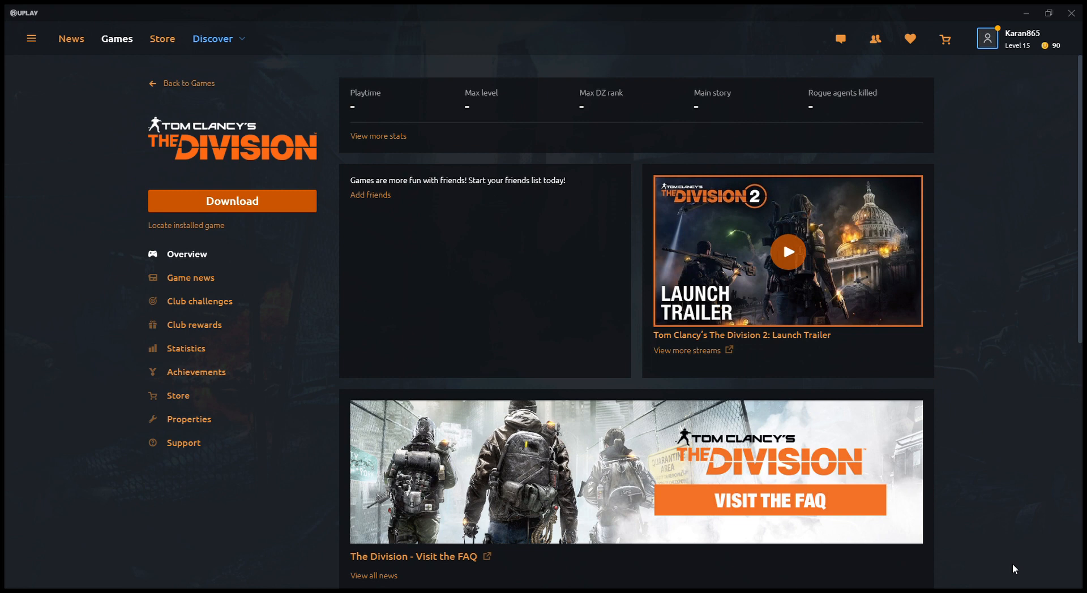
pyautogui.moveTo(199, 204)
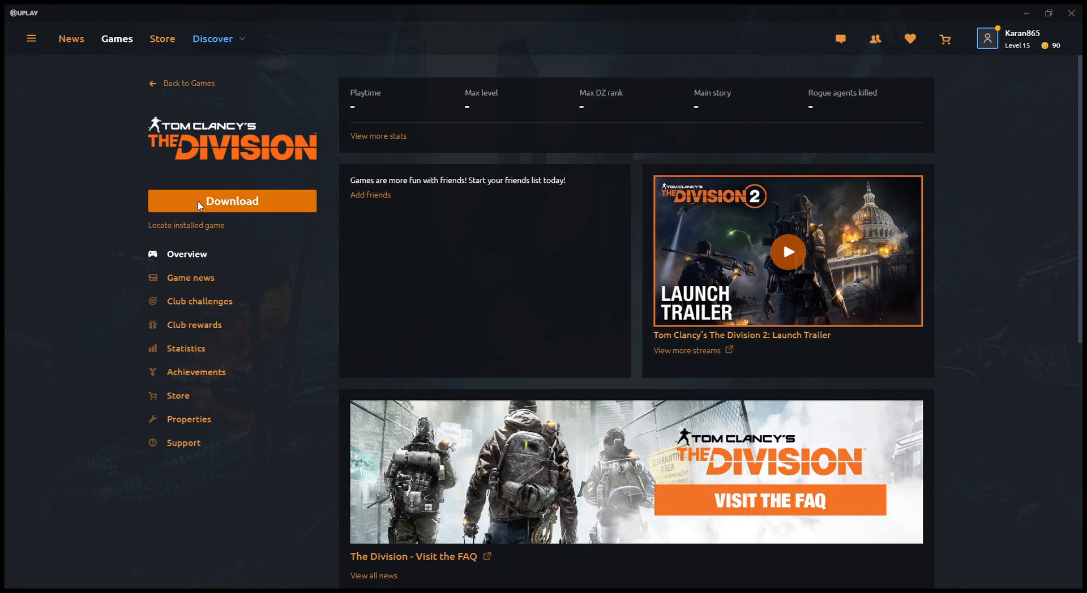
pyautogui.moveTo(679, 407)
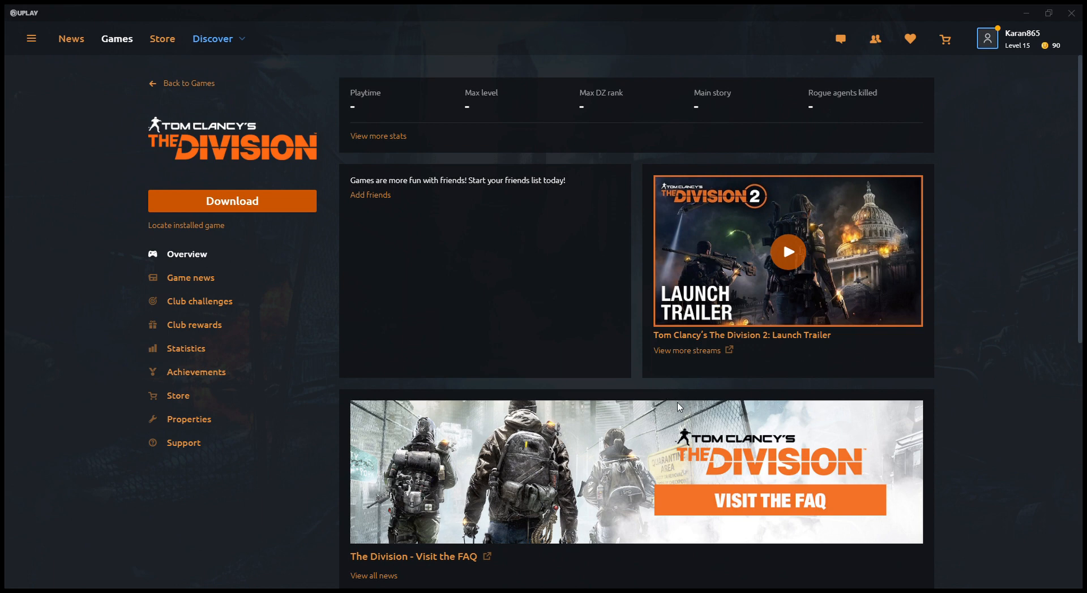
pyautogui.moveTo(627, 106)
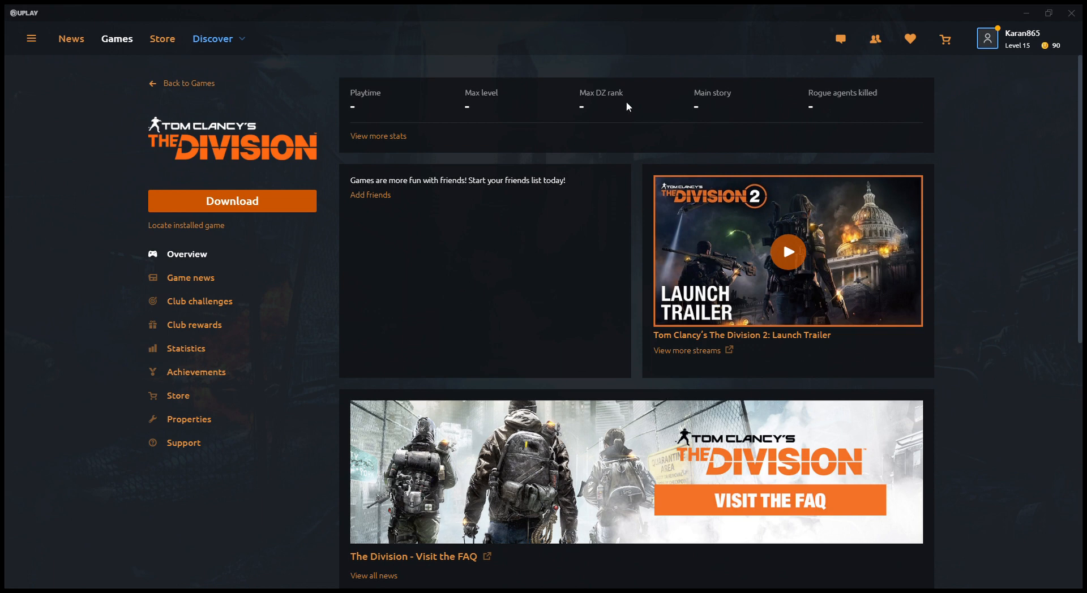
pyautogui.moveTo(496, 276)
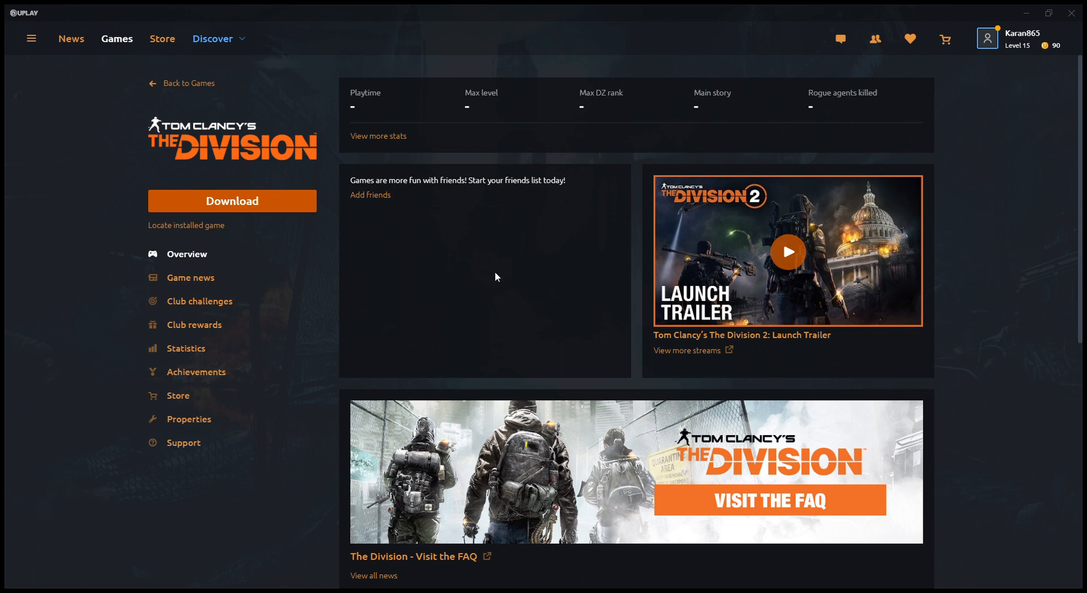
pyautogui.moveTo(480, 277)
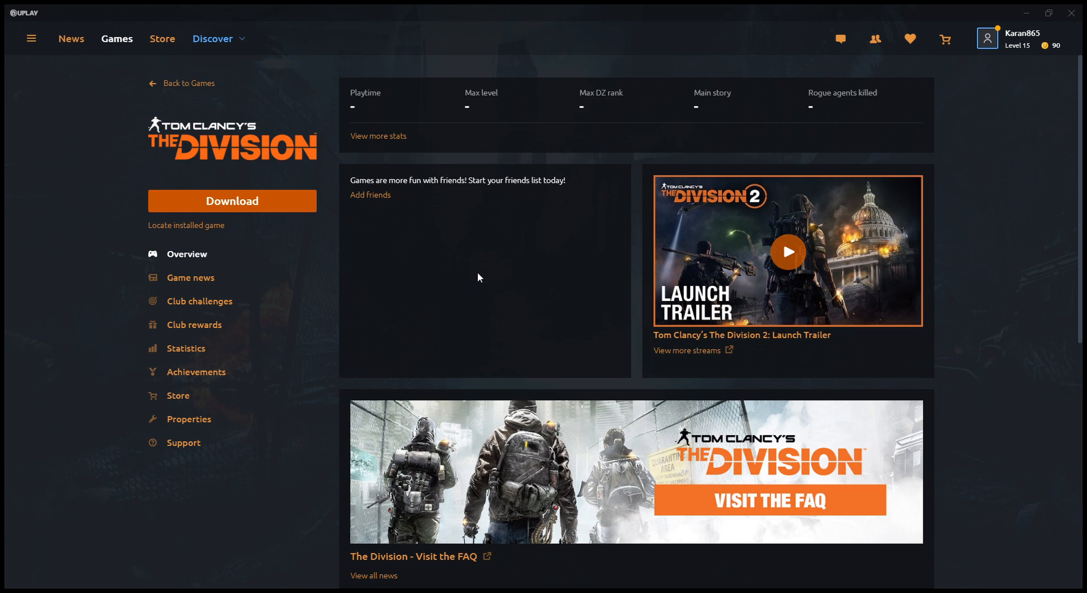
pyautogui.moveTo(493, 292)
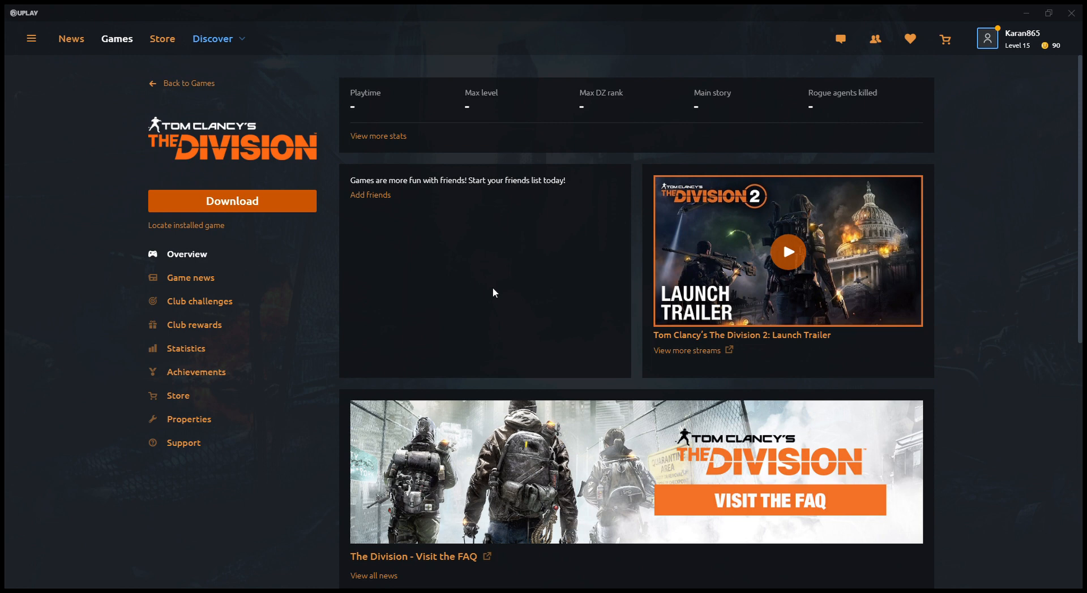
pyautogui.moveTo(430, 340)
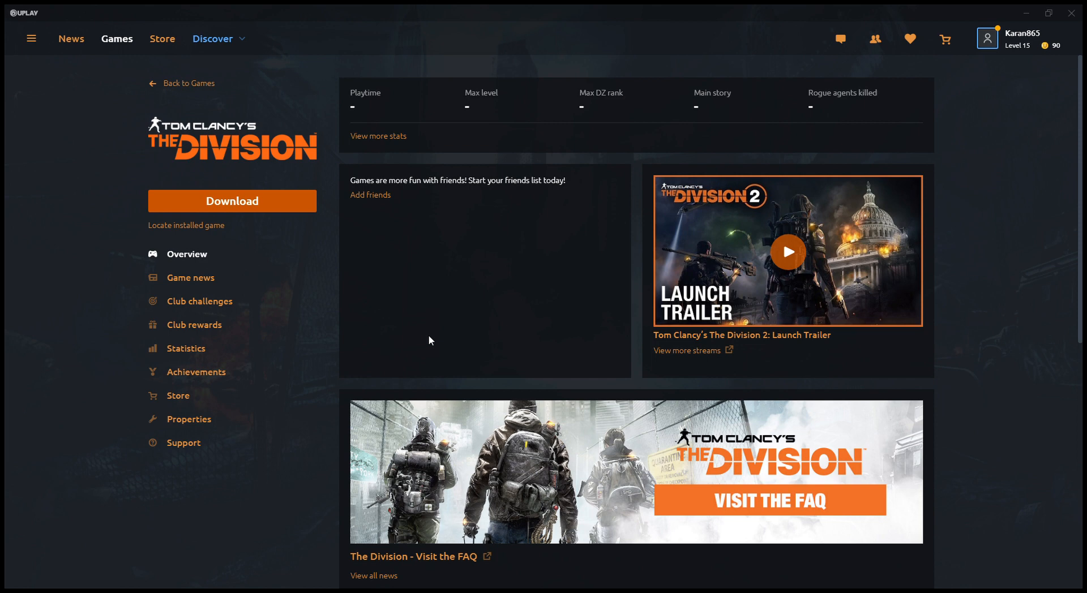
pyautogui.moveTo(823, 375)
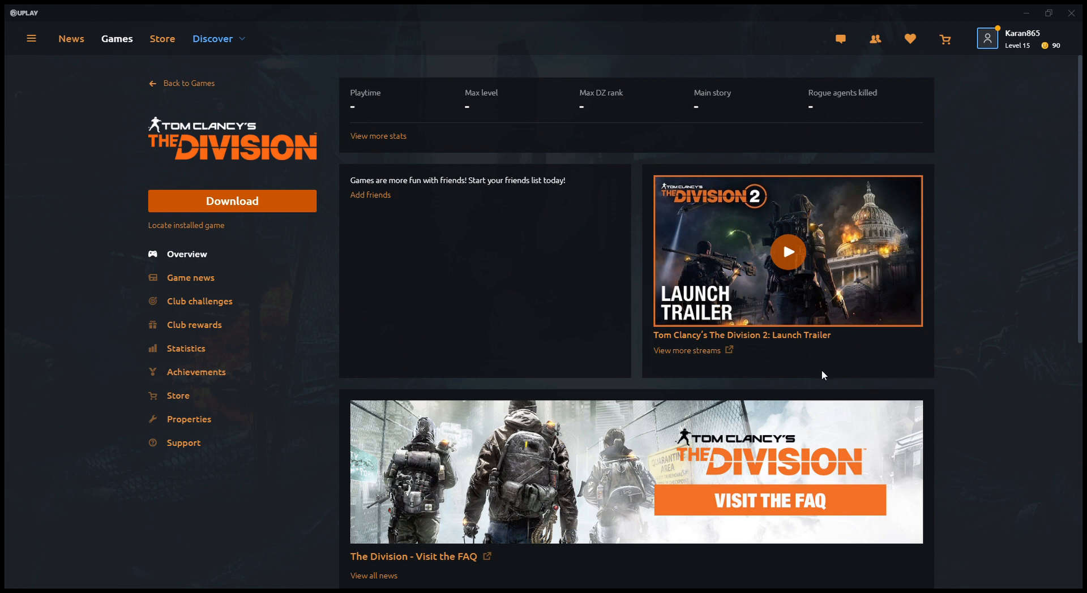